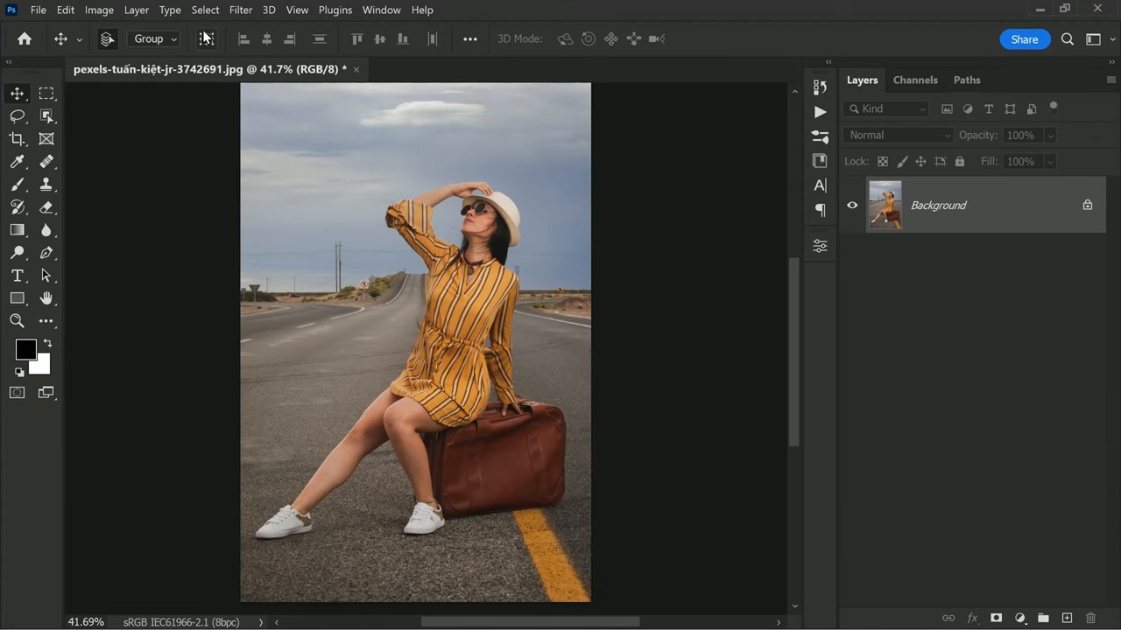
Select the woman on the suitcase using Select > Subject
{"action": "left_click", "coordinate": [205, 9]}
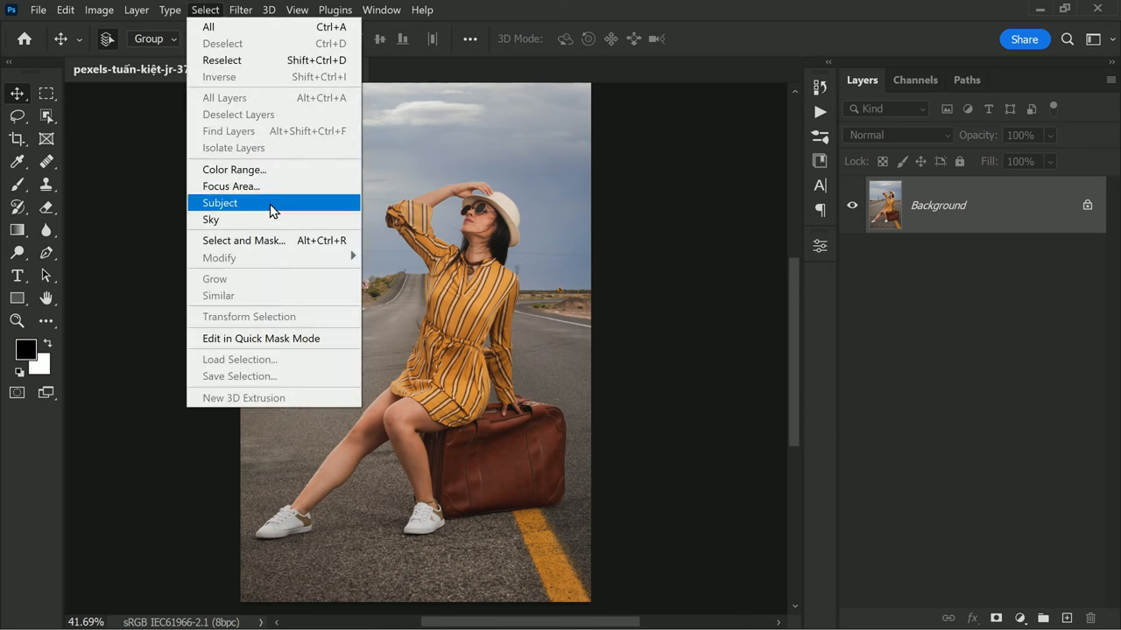
{"action": "left_click", "coordinate": [220, 203]}
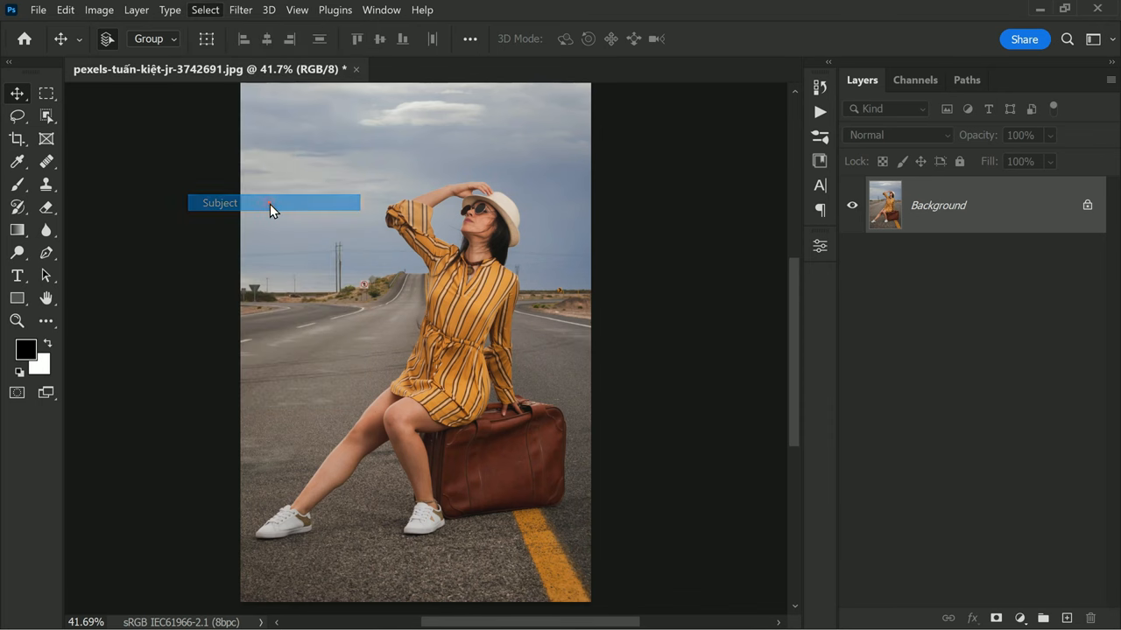